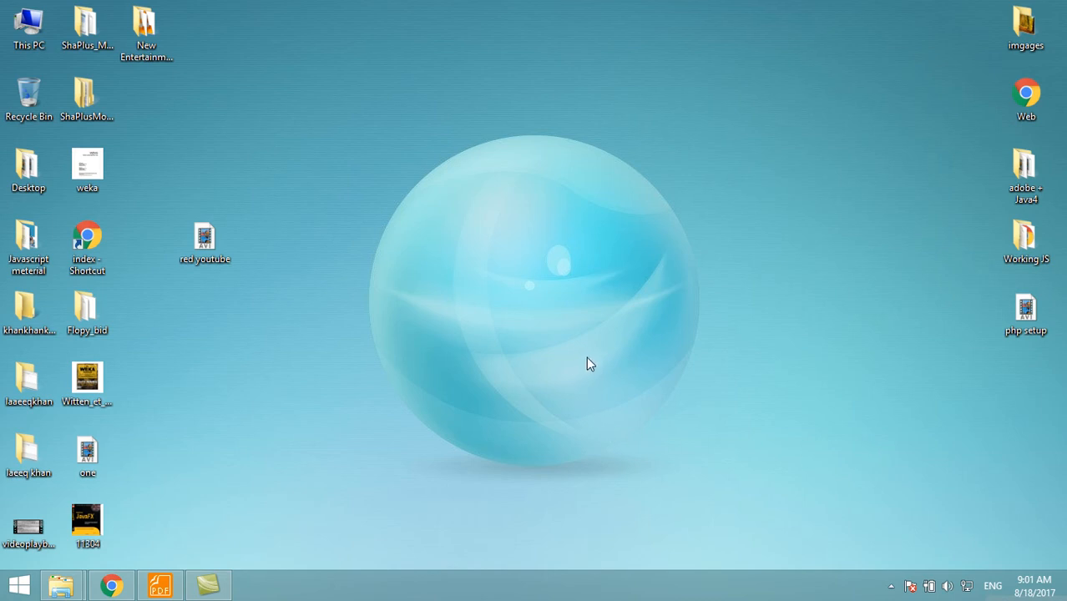
mouse_move(467, 235)
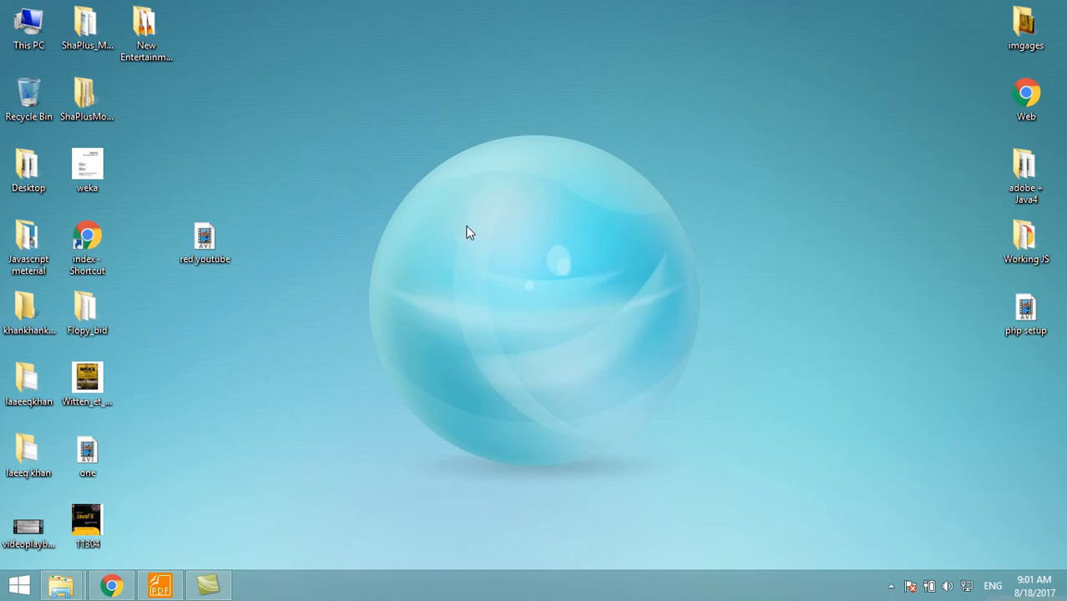
mouse_move(605, 309)
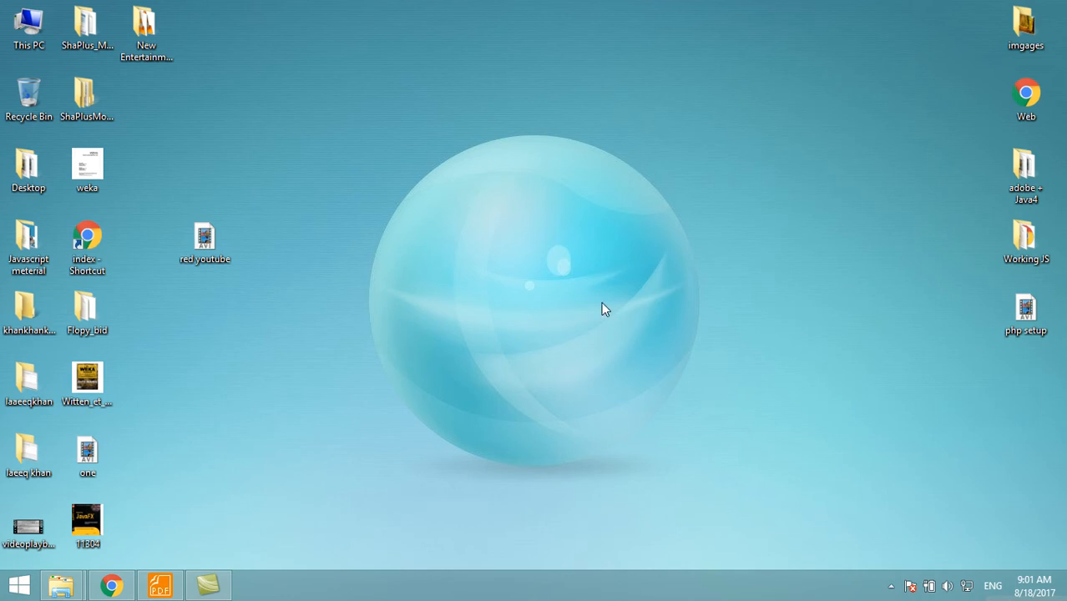
mouse_move(434, 243)
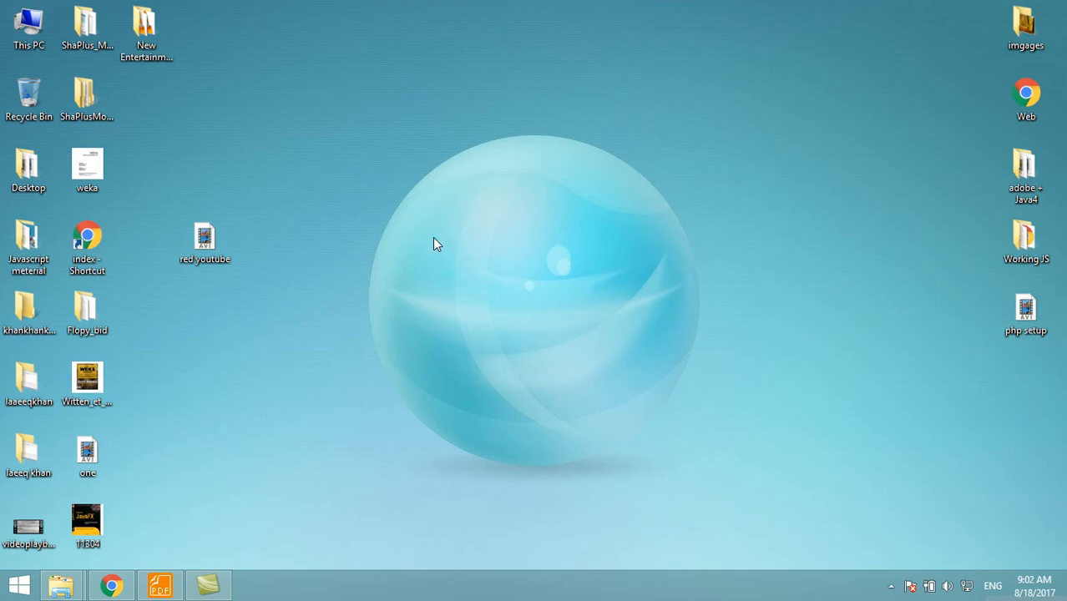
mouse_move(425, 240)
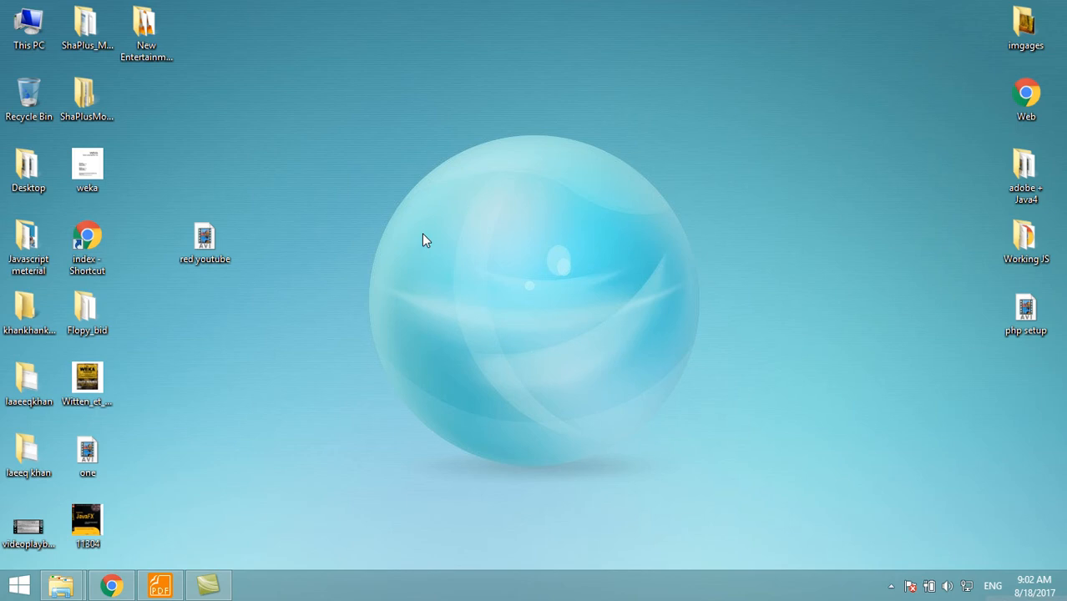
mouse_move(339, 194)
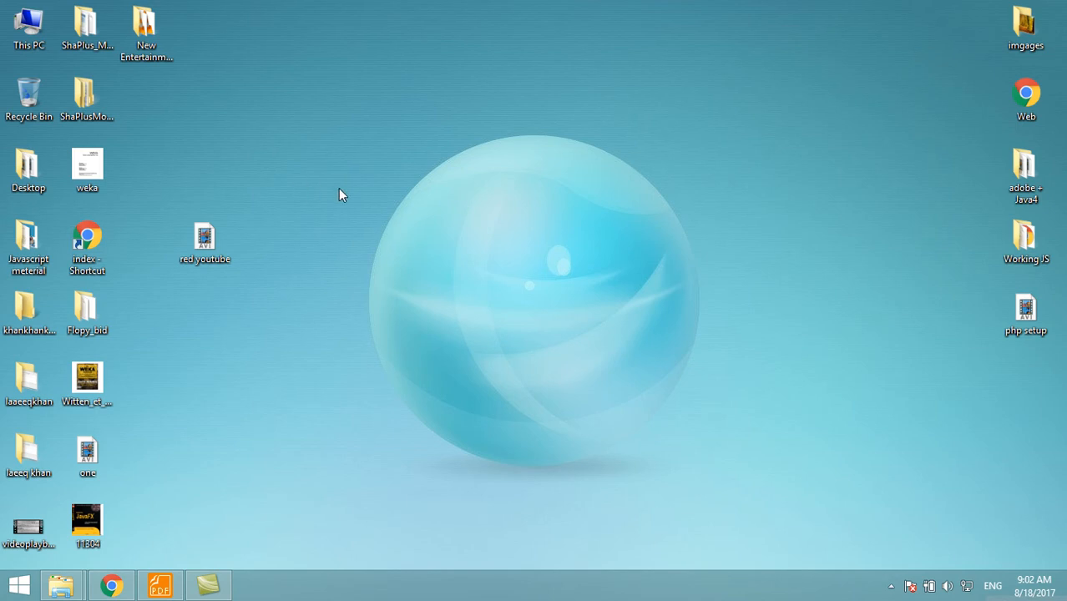
mouse_move(411, 282)
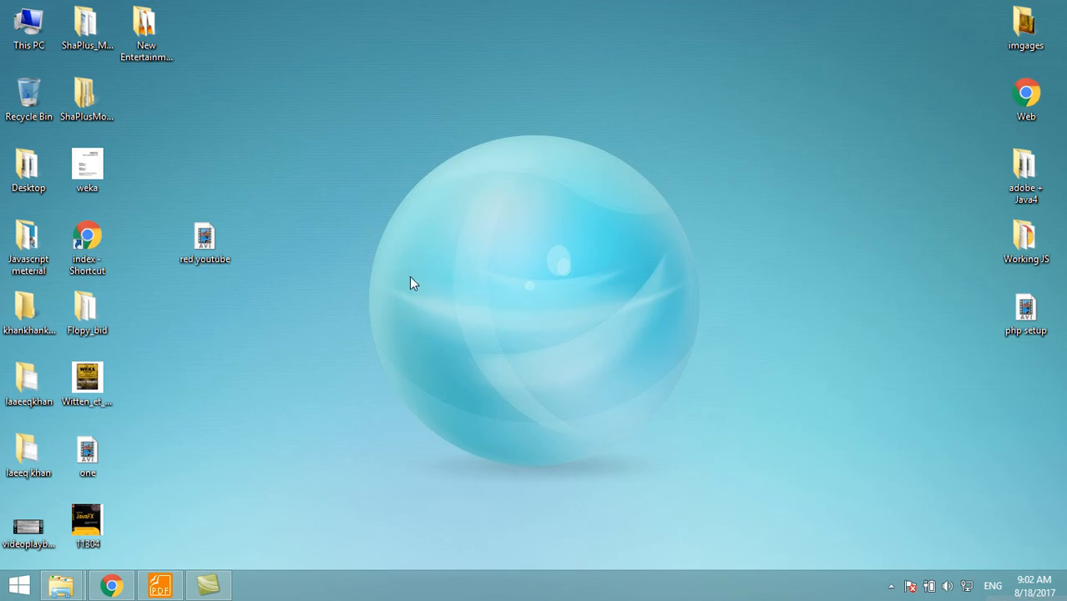
mouse_move(402, 267)
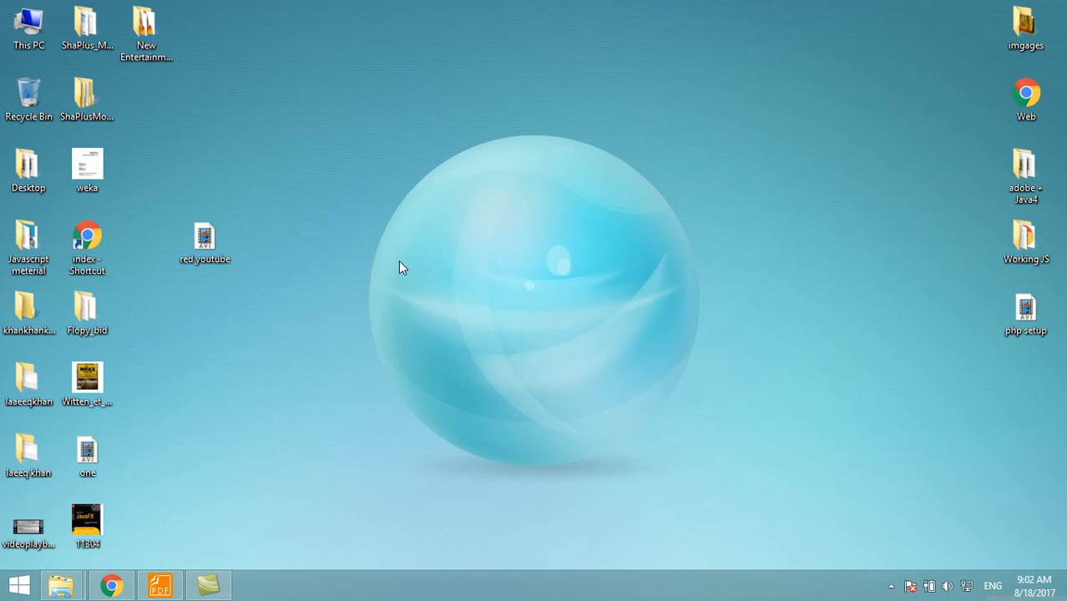
mouse_move(378, 273)
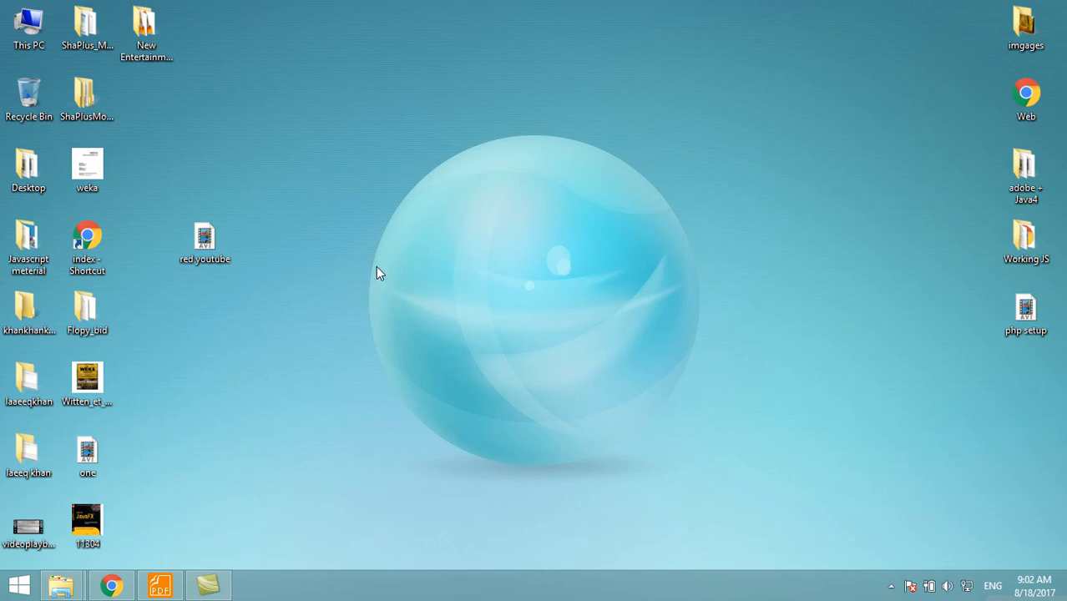
mouse_move(446, 281)
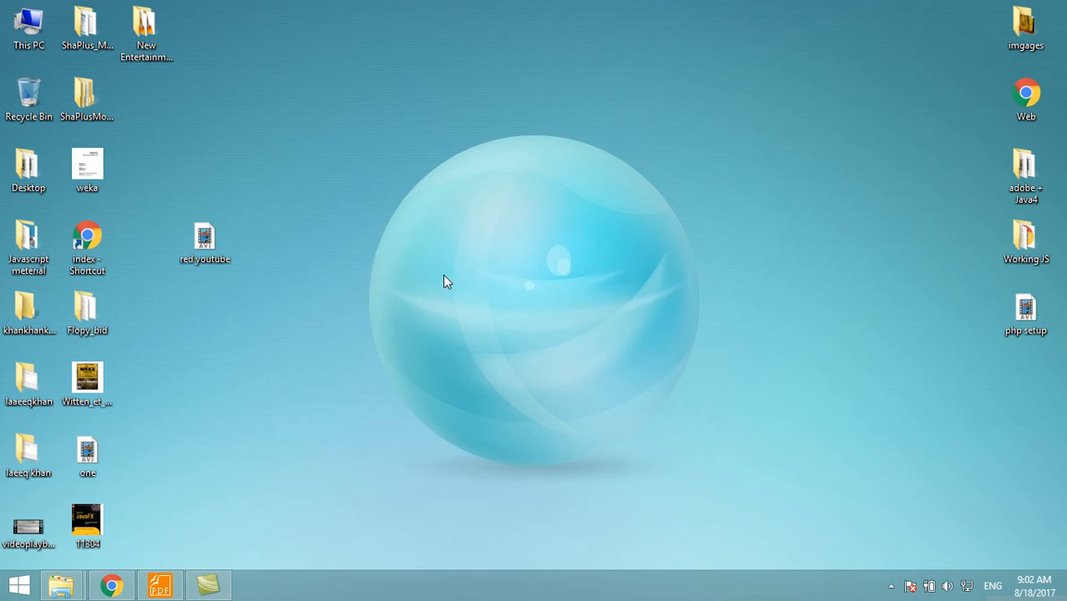
mouse_move(395, 285)
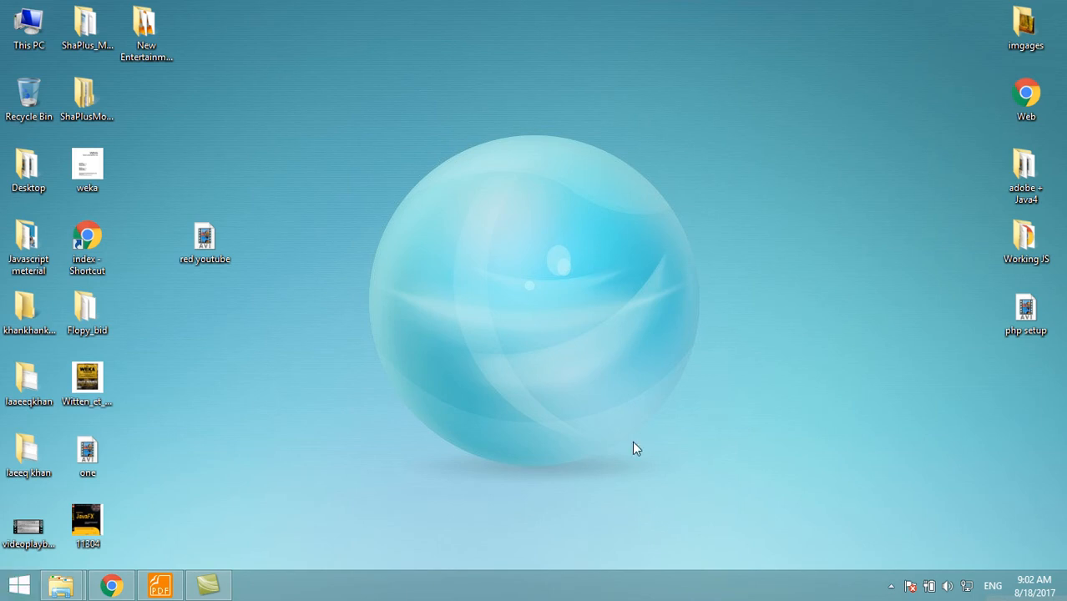
mouse_move(589, 353)
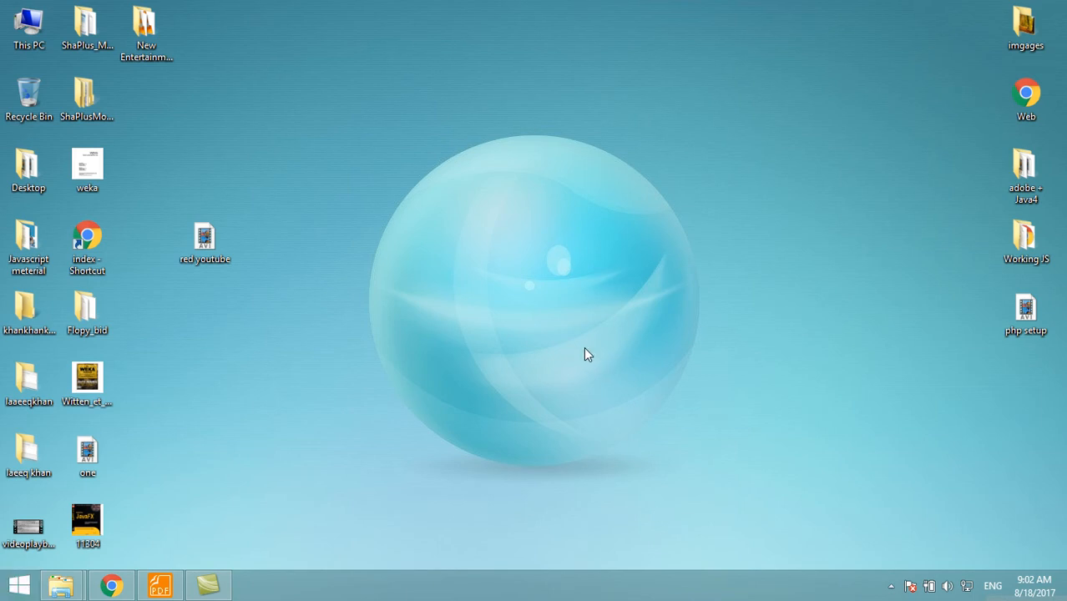
mouse_move(578, 352)
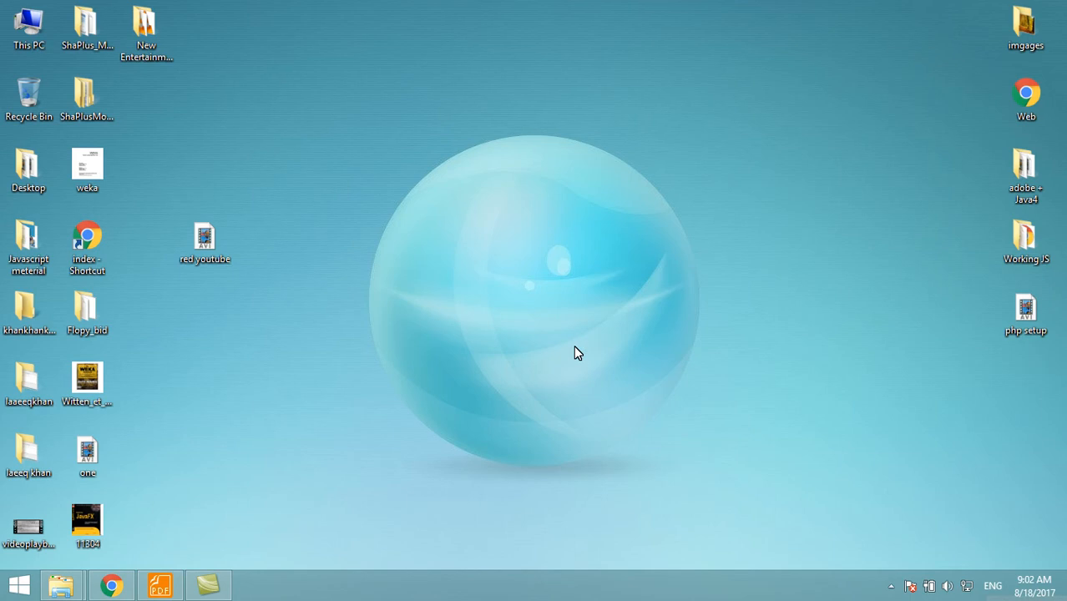
mouse_move(493, 302)
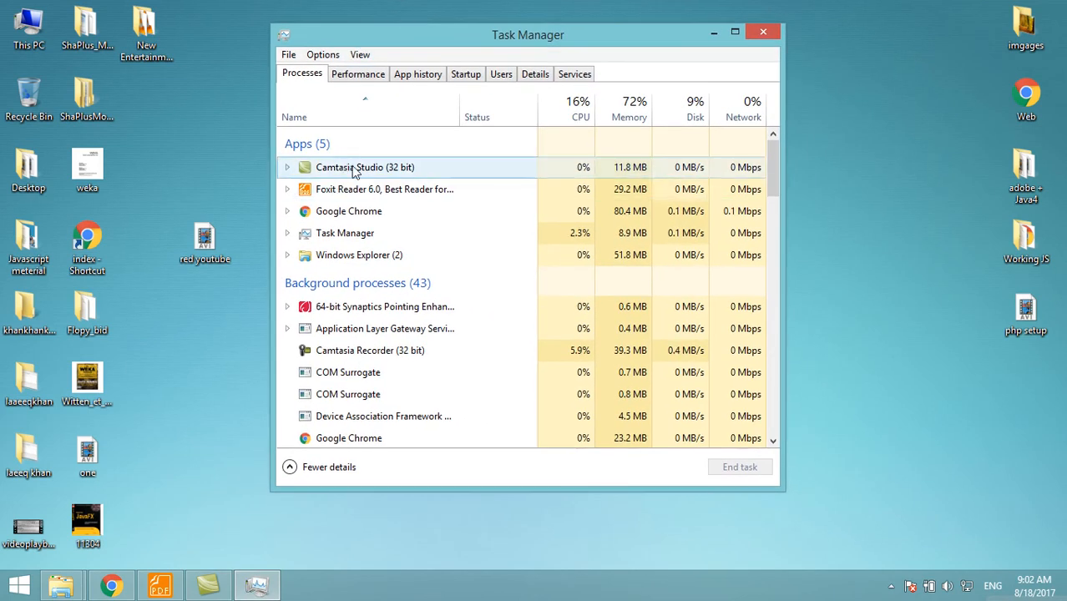
Bring up the Camtasia Studio app's actions, then scroll through the background and Windows processes.
right_click(365, 167)
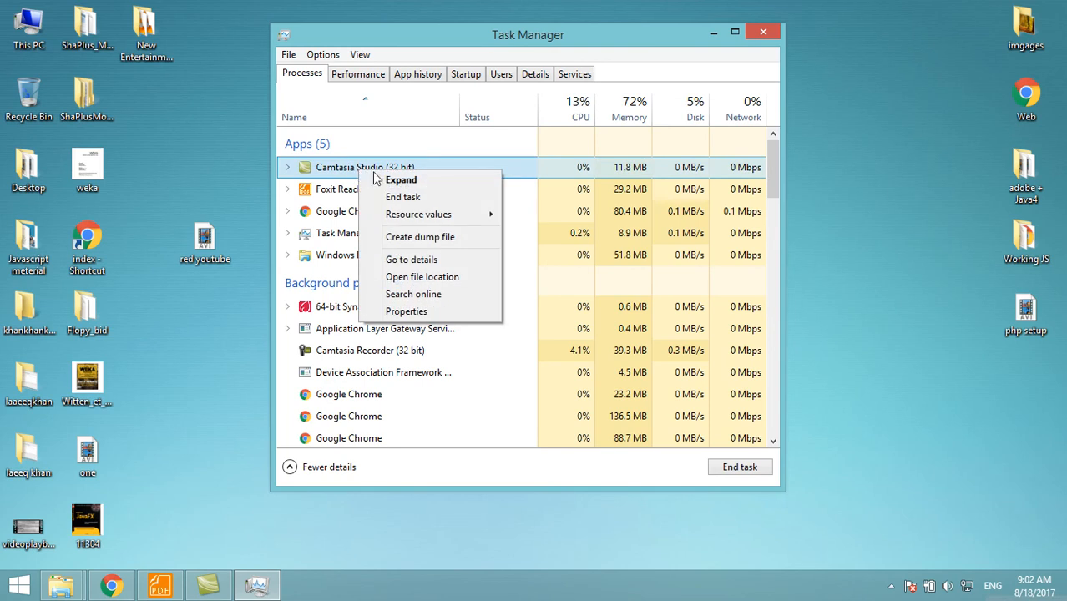
mouse_move(403, 197)
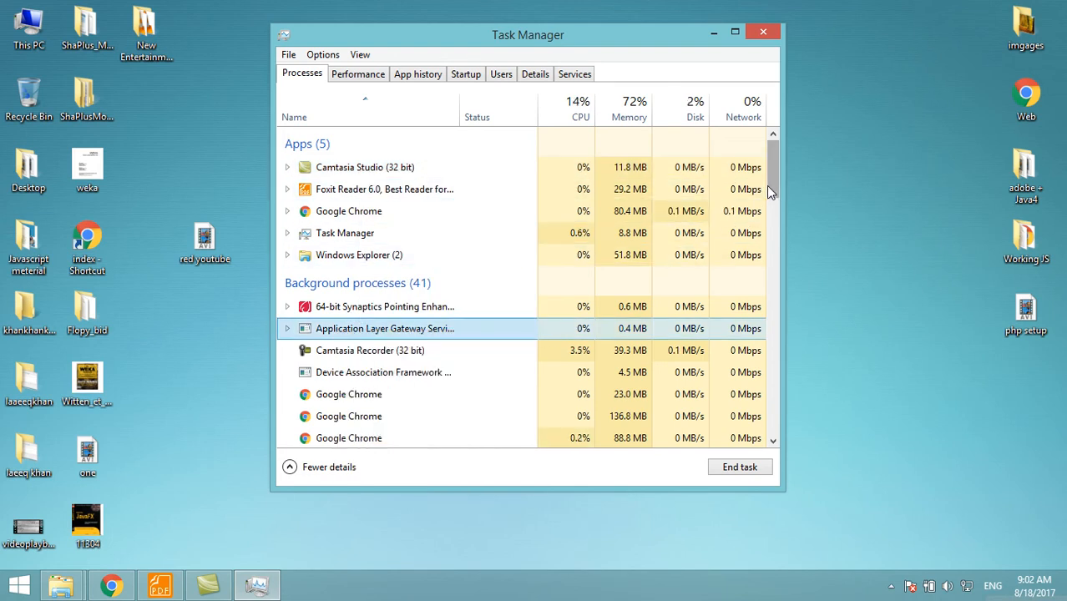
scroll("down", 3)
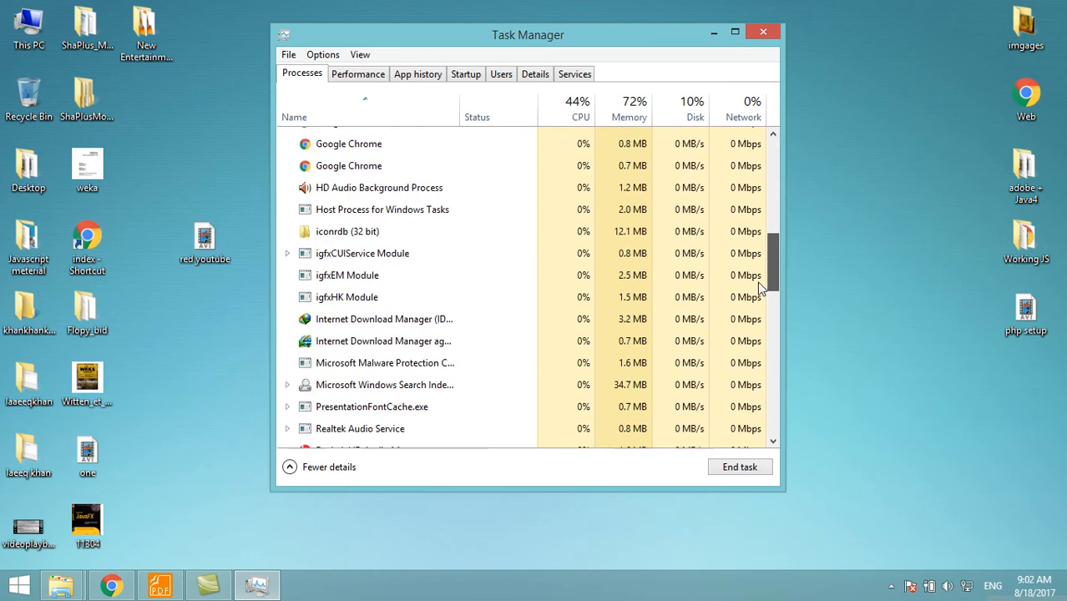
scroll("down", 3)
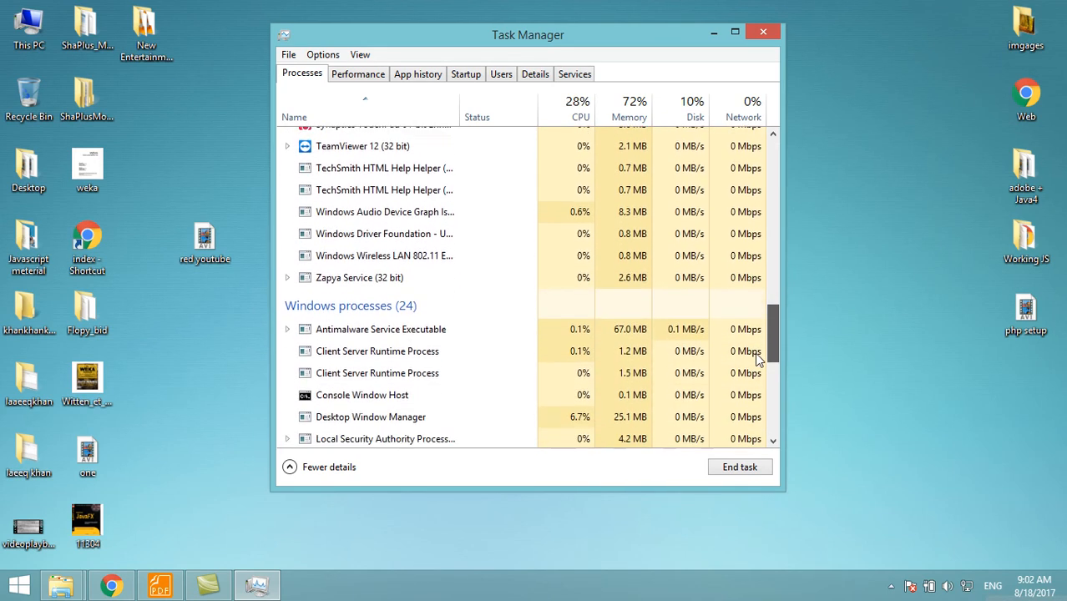
scroll("down", 3)
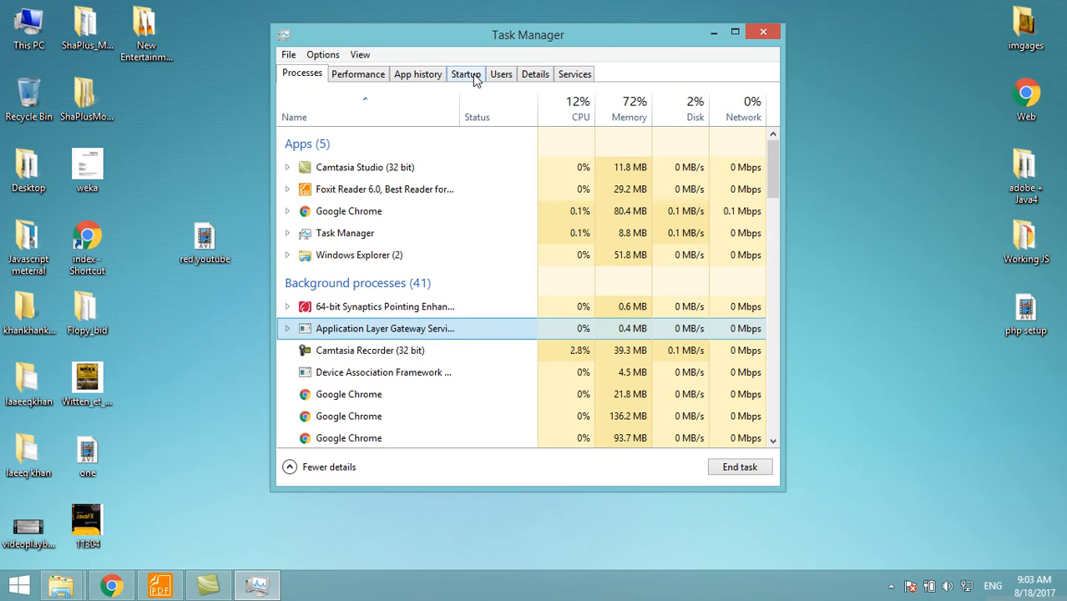
On the Startup list, review the HP Radio Manager and Java Update Scheduler entries' options.
left_click(465, 73)
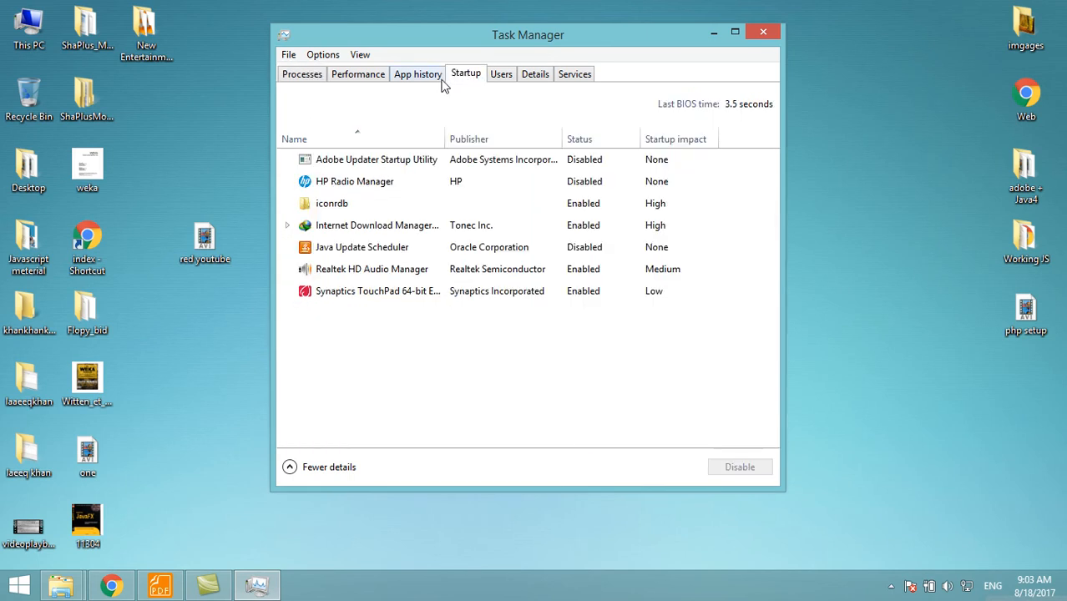
left_click(353, 181)
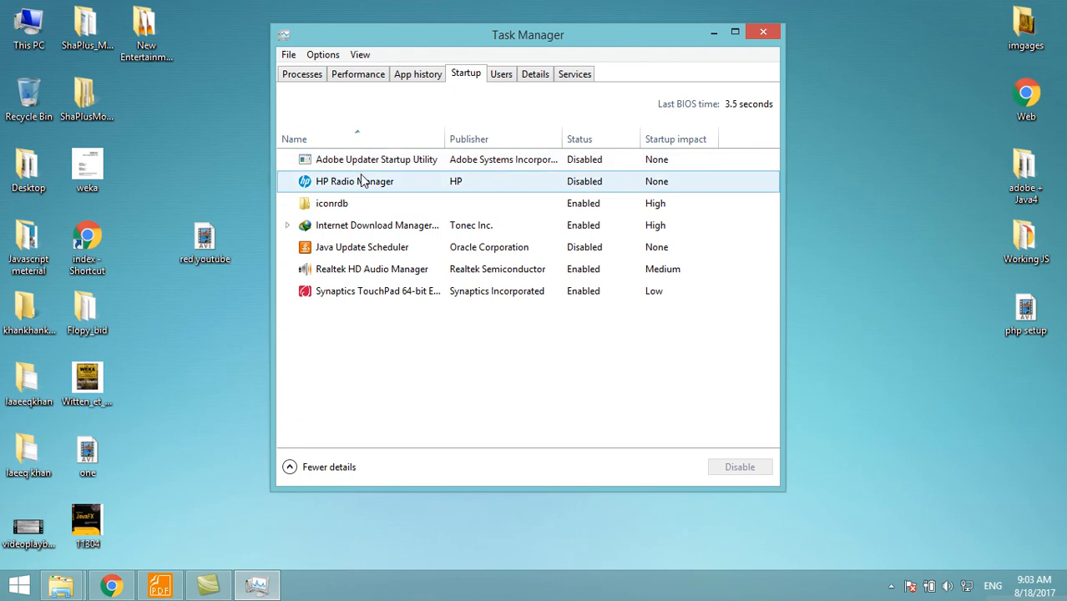
right_click(362, 246)
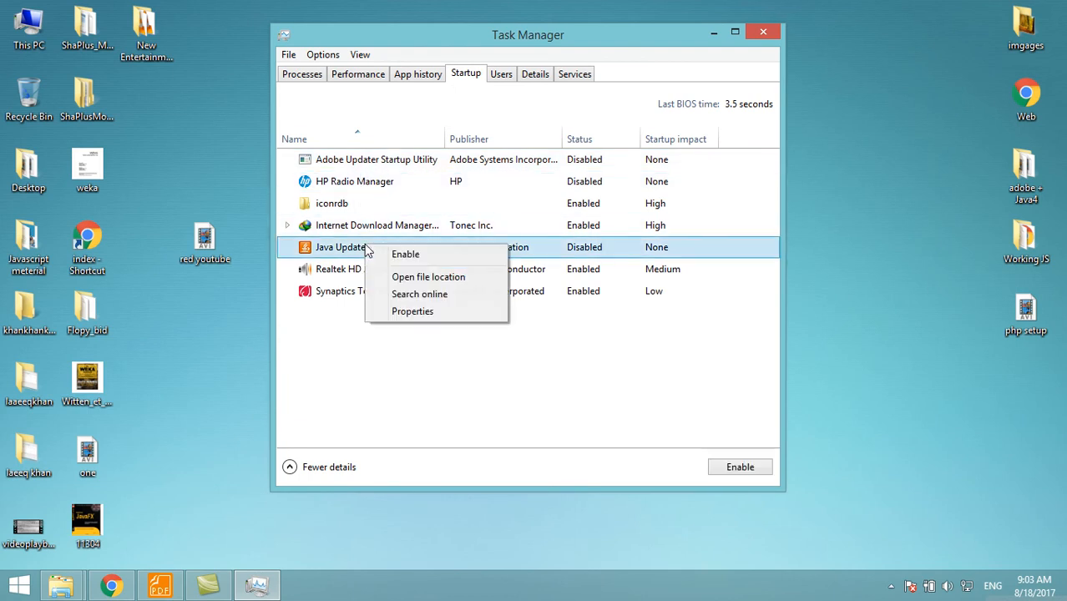
mouse_move(406, 255)
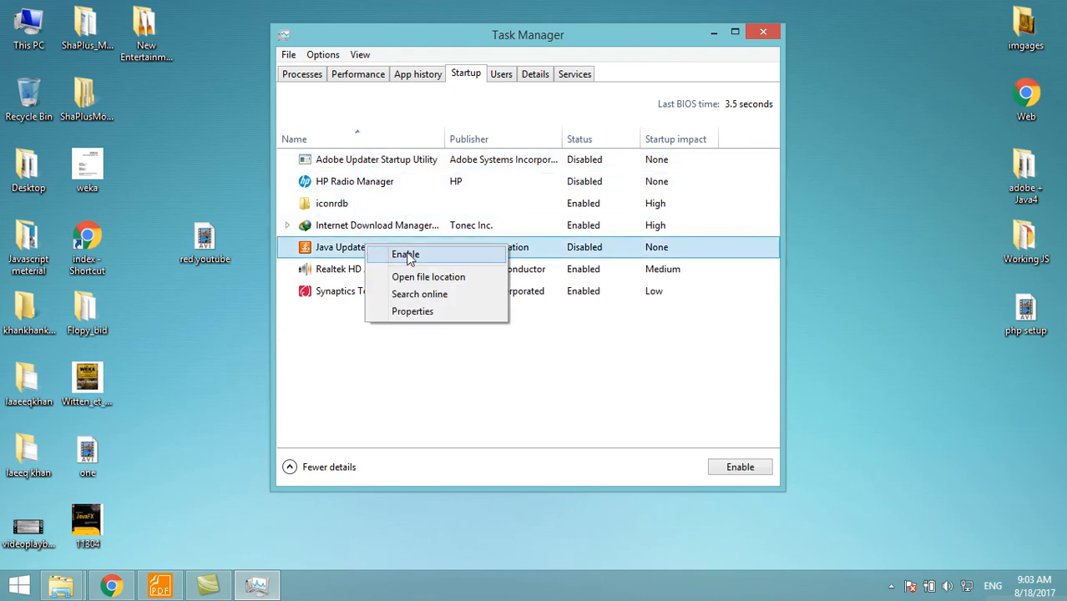
left_click(405, 254)
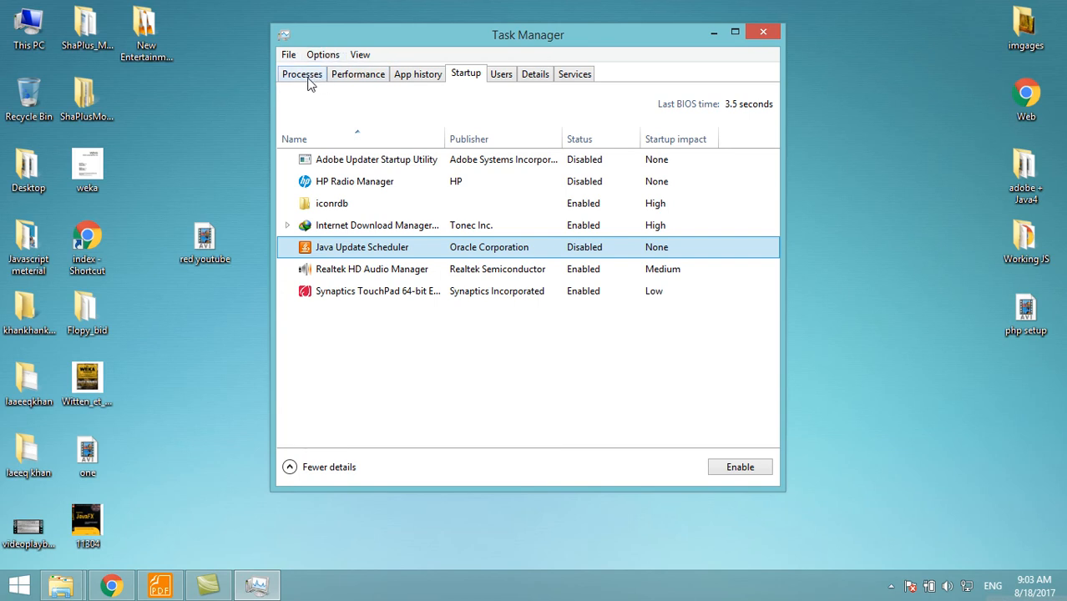
mouse_move(326, 72)
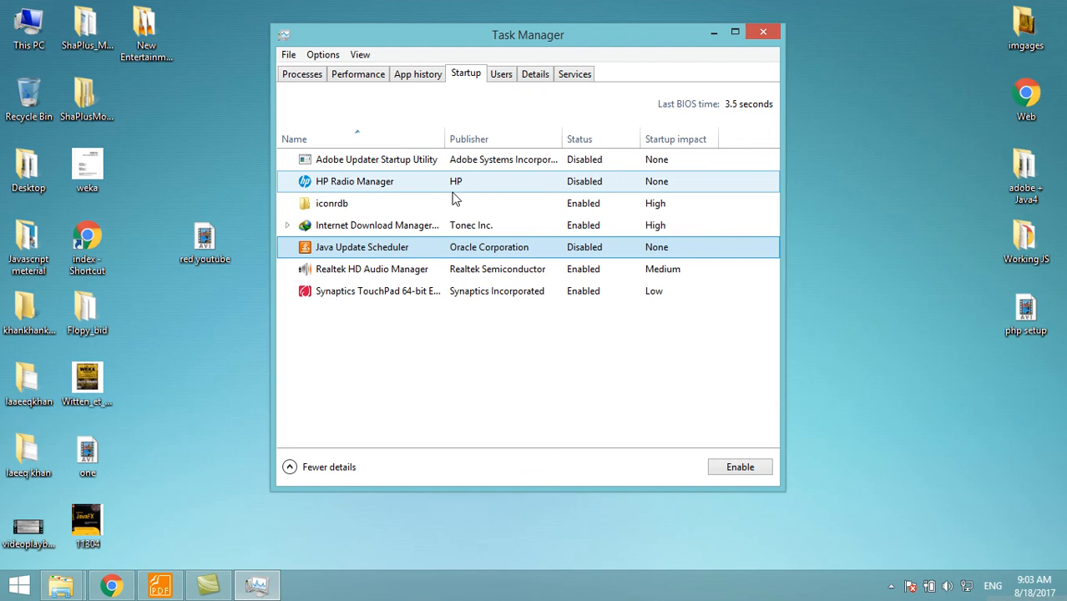
right_click(331, 203)
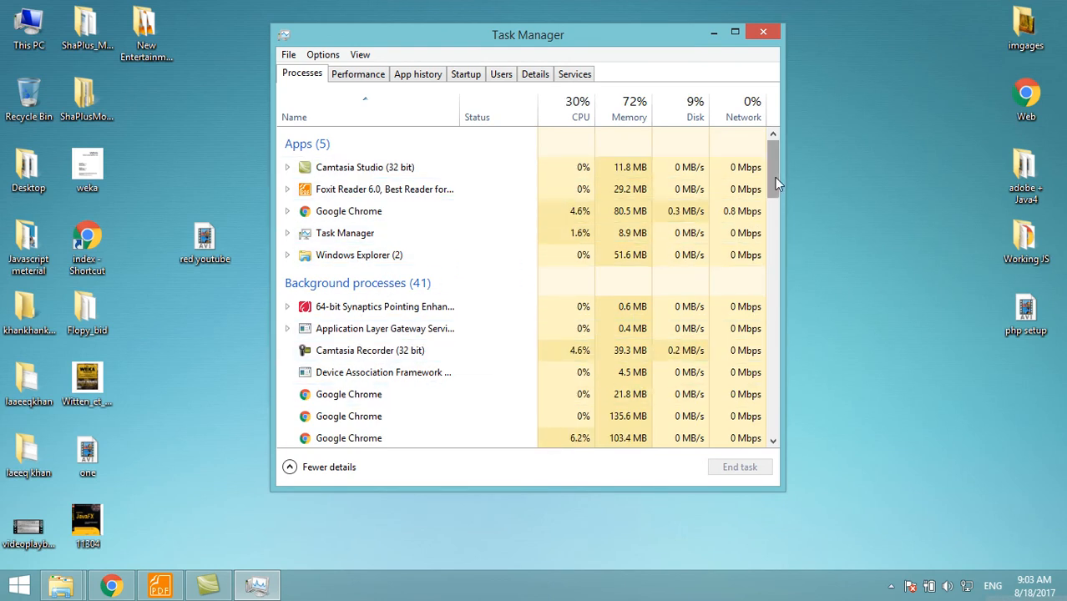
Scroll the background processes, dismiss the Windows Explorer options and end the device association process.
scroll("down", 3)
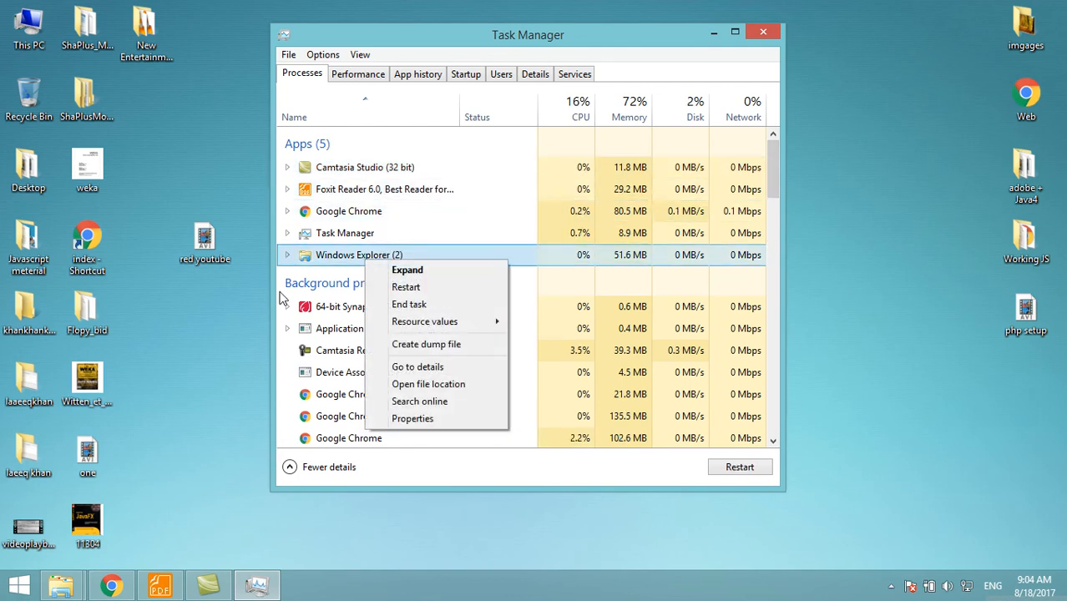
left_click(384, 328)
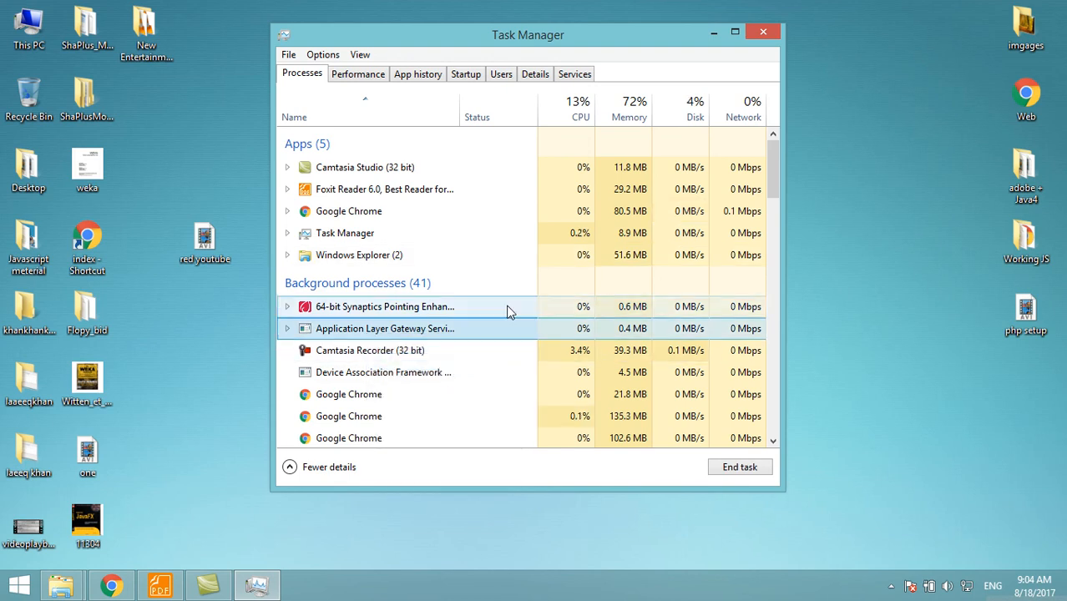
right_click(383, 349)
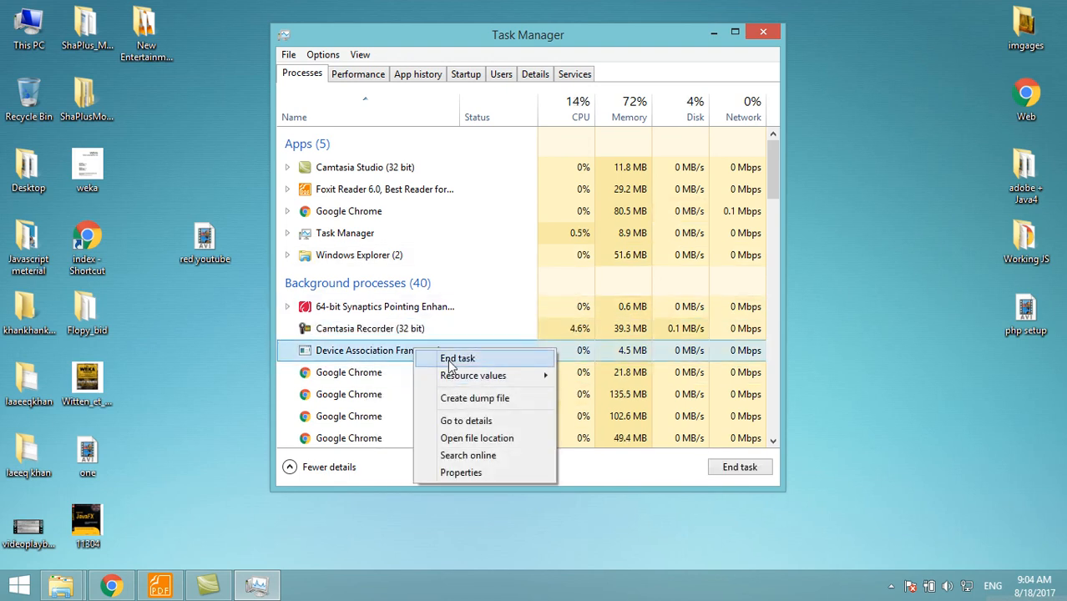
left_click(457, 358)
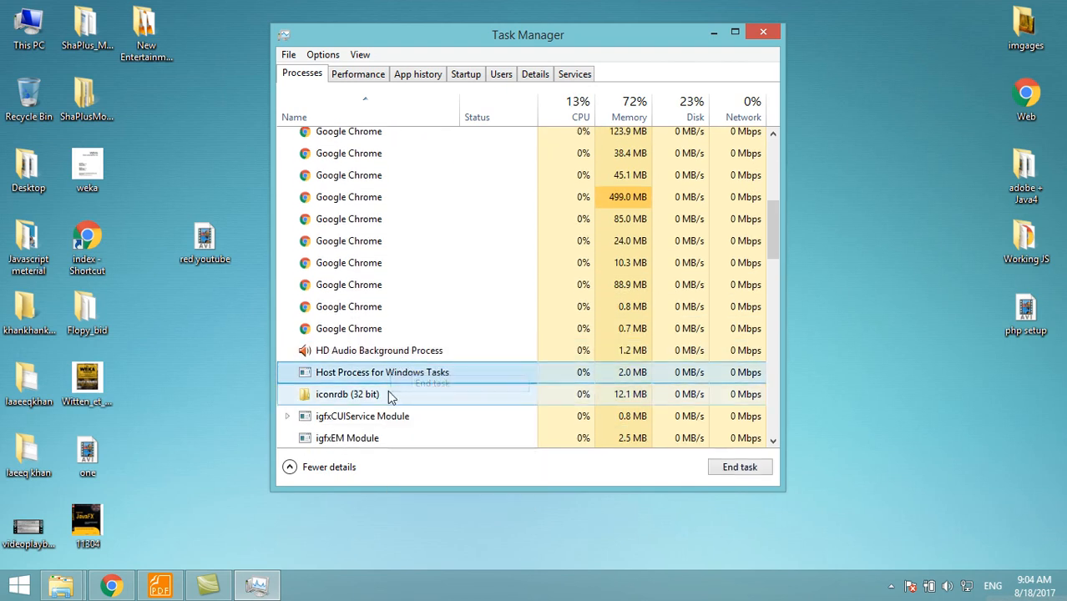
Expand igfxCUIService Module, check igfxEM Module, end malware protection and select PresentationFontCache.exe.
right_click(361, 370)
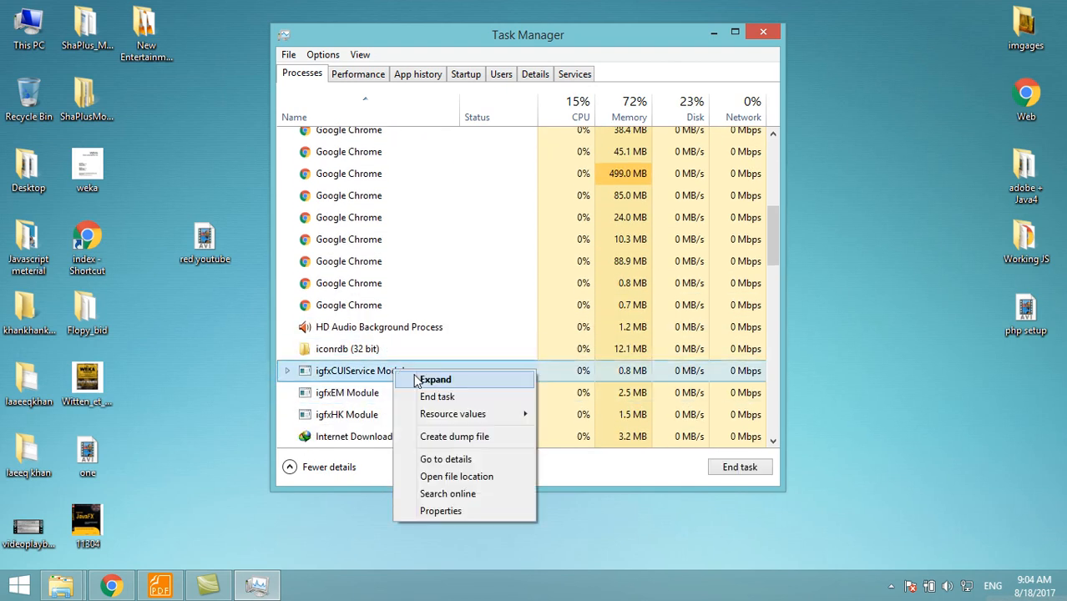
left_click(435, 379)
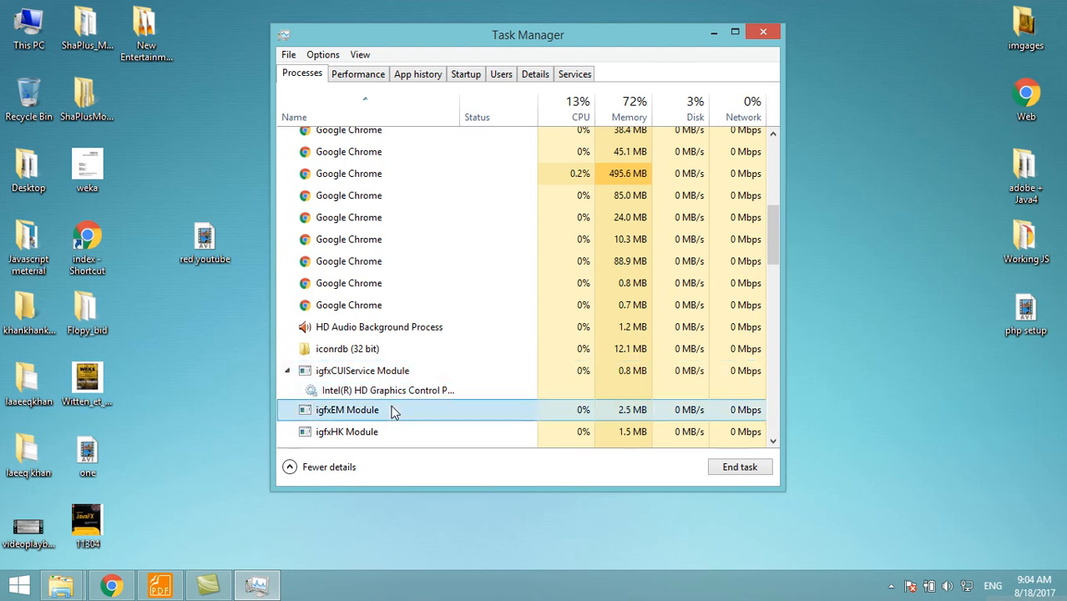
right_click(346, 409)
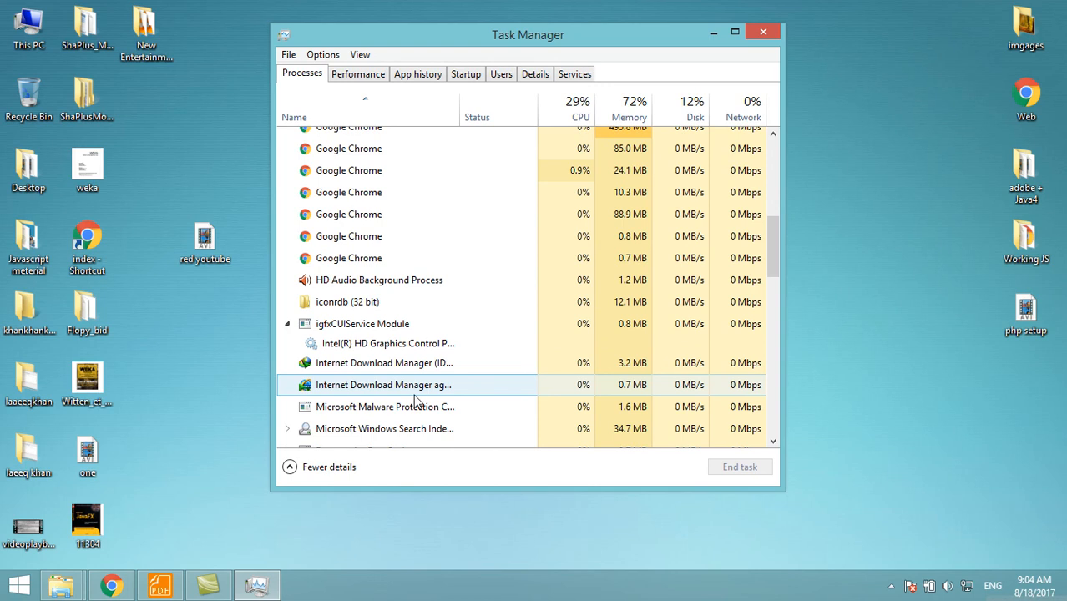
right_click(384, 406)
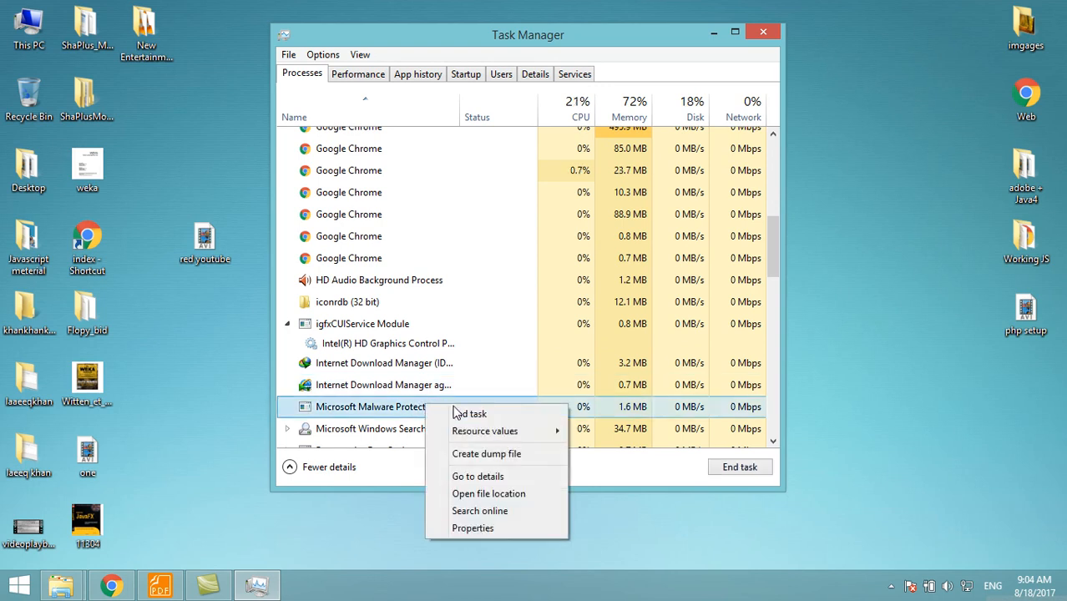
left_click(384, 407)
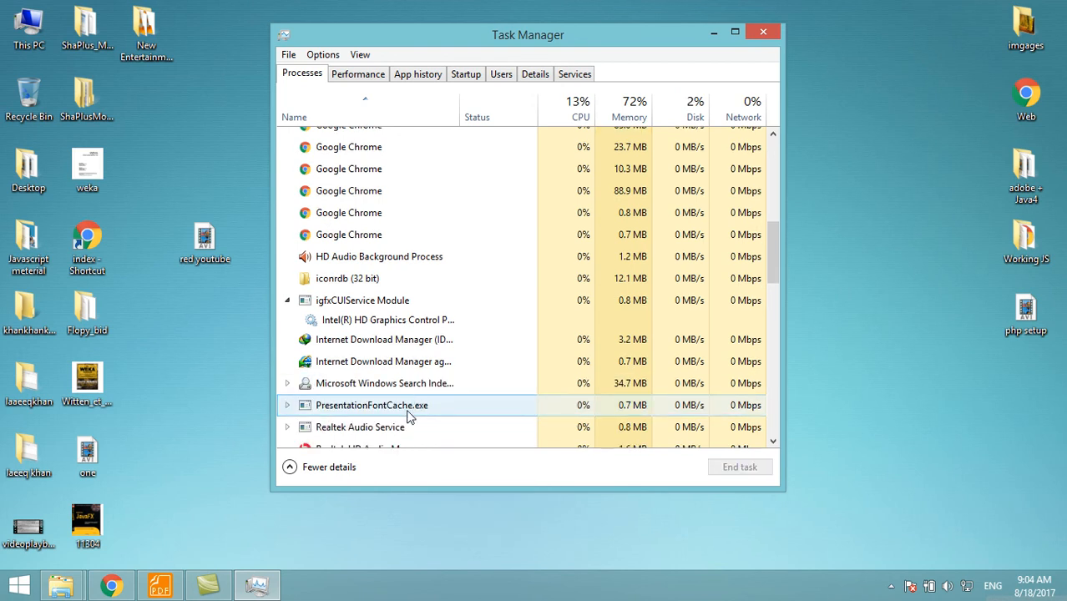
left_click(383, 360)
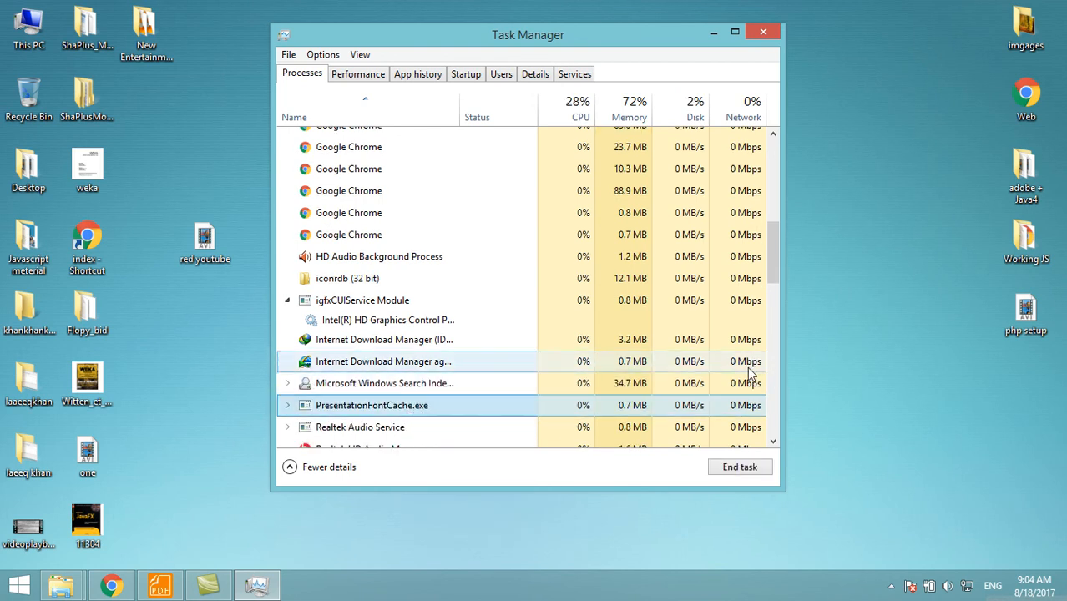